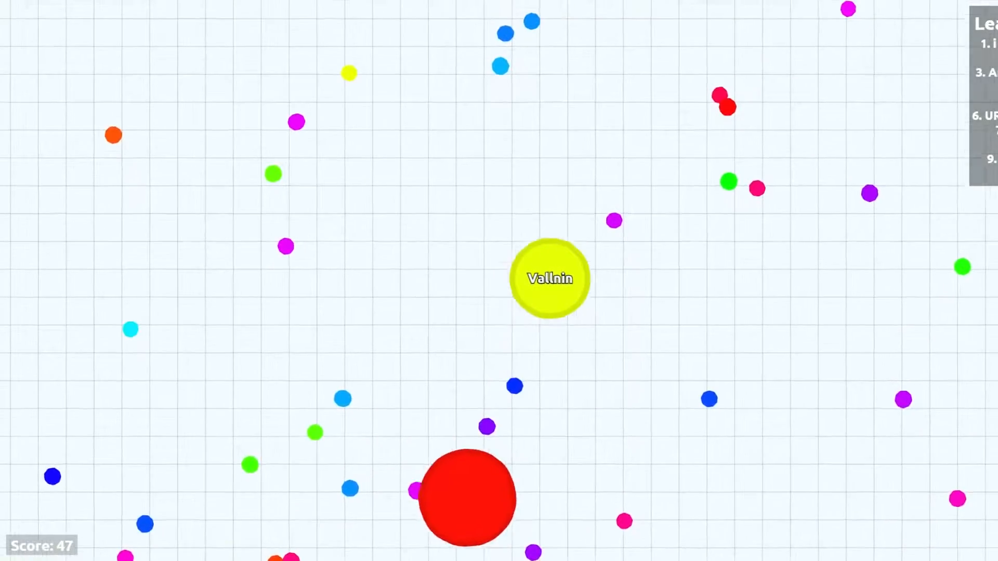
mouse_move(550, 278)
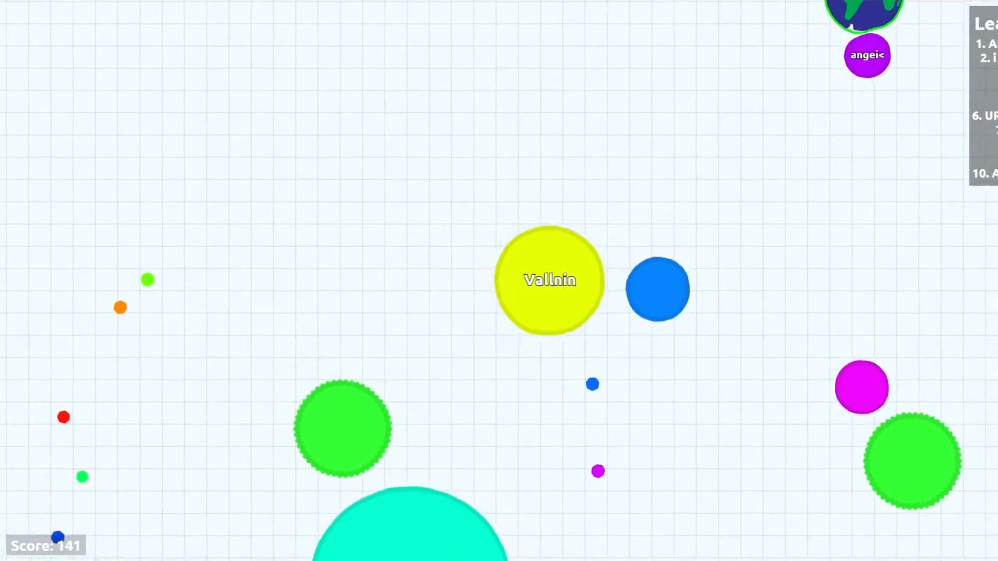
mouse_move(547, 280)
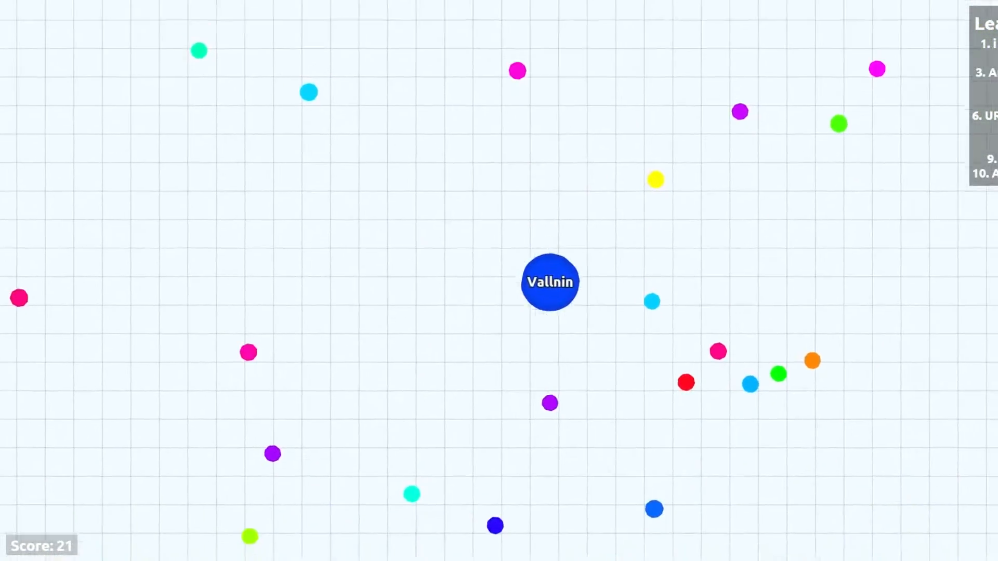
mouse_move(549, 282)
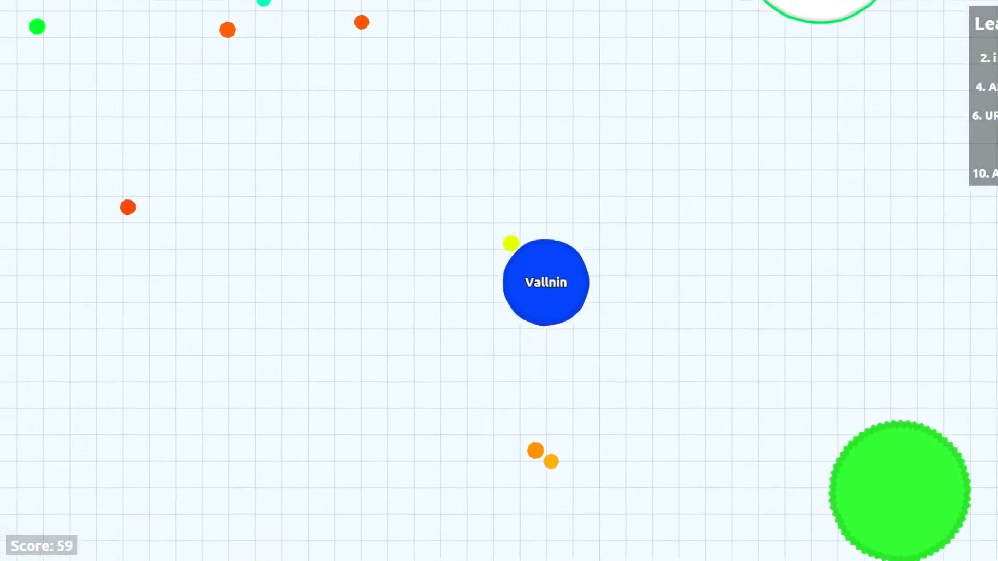
mouse_move(548, 283)
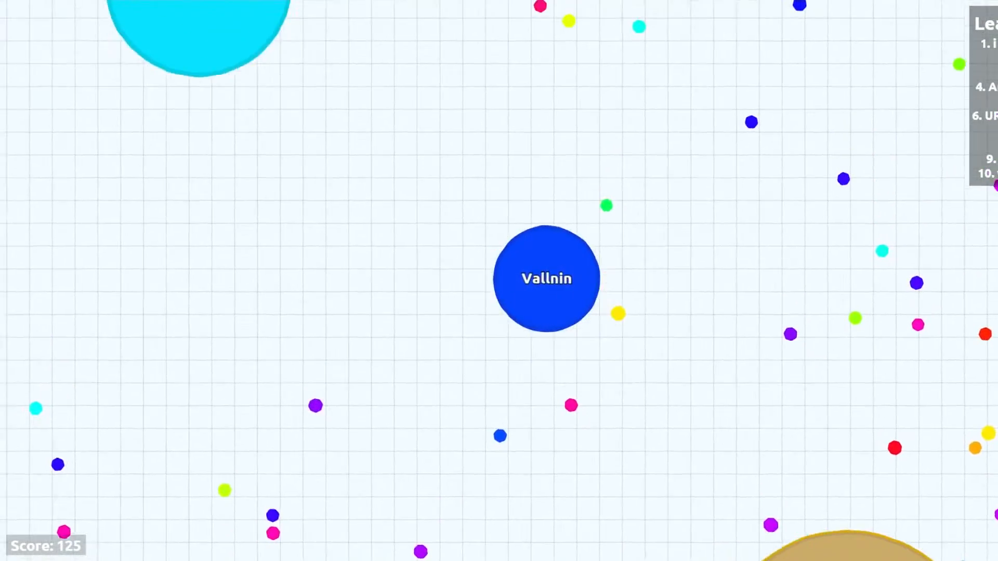
mouse_move(548, 278)
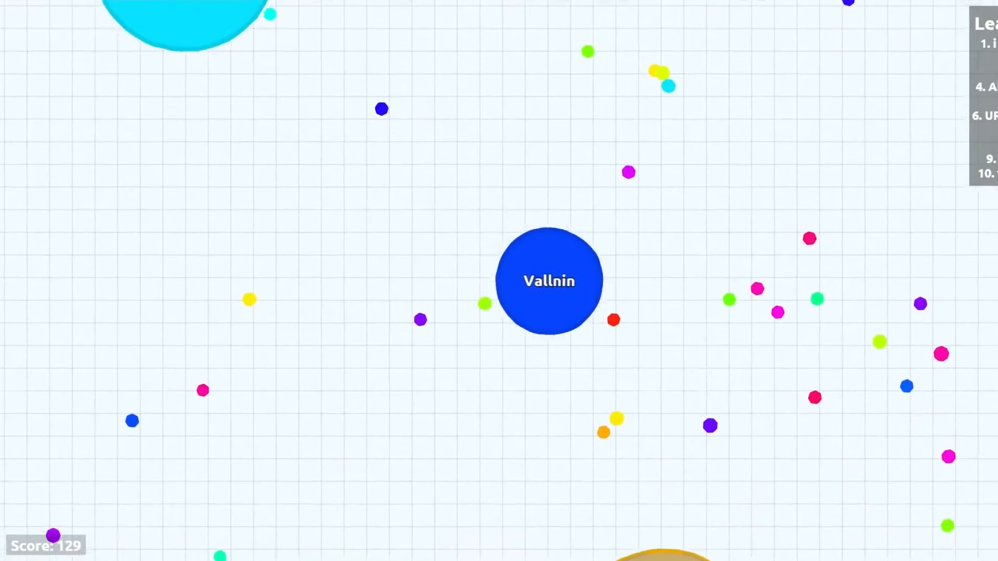
mouse_move(550, 280)
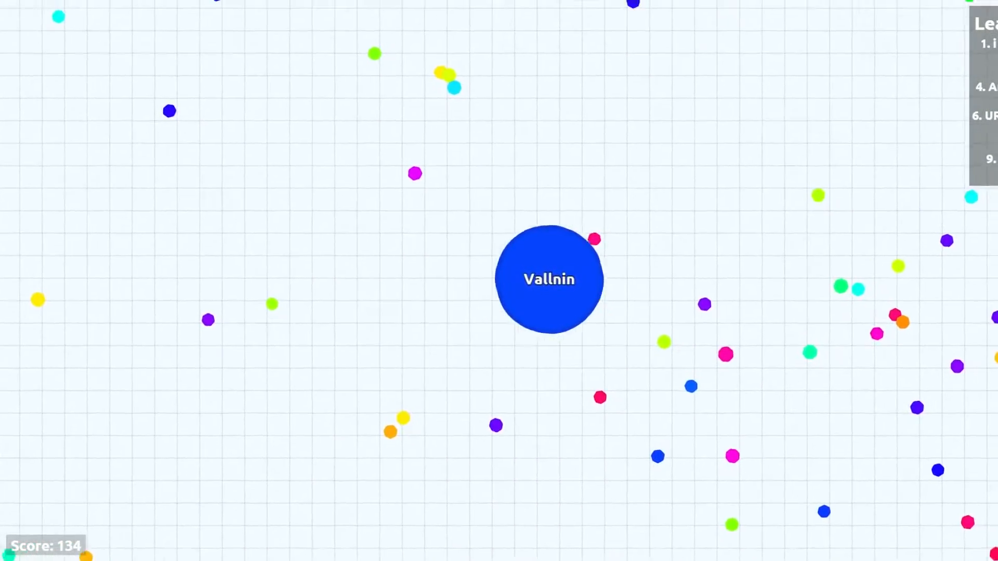